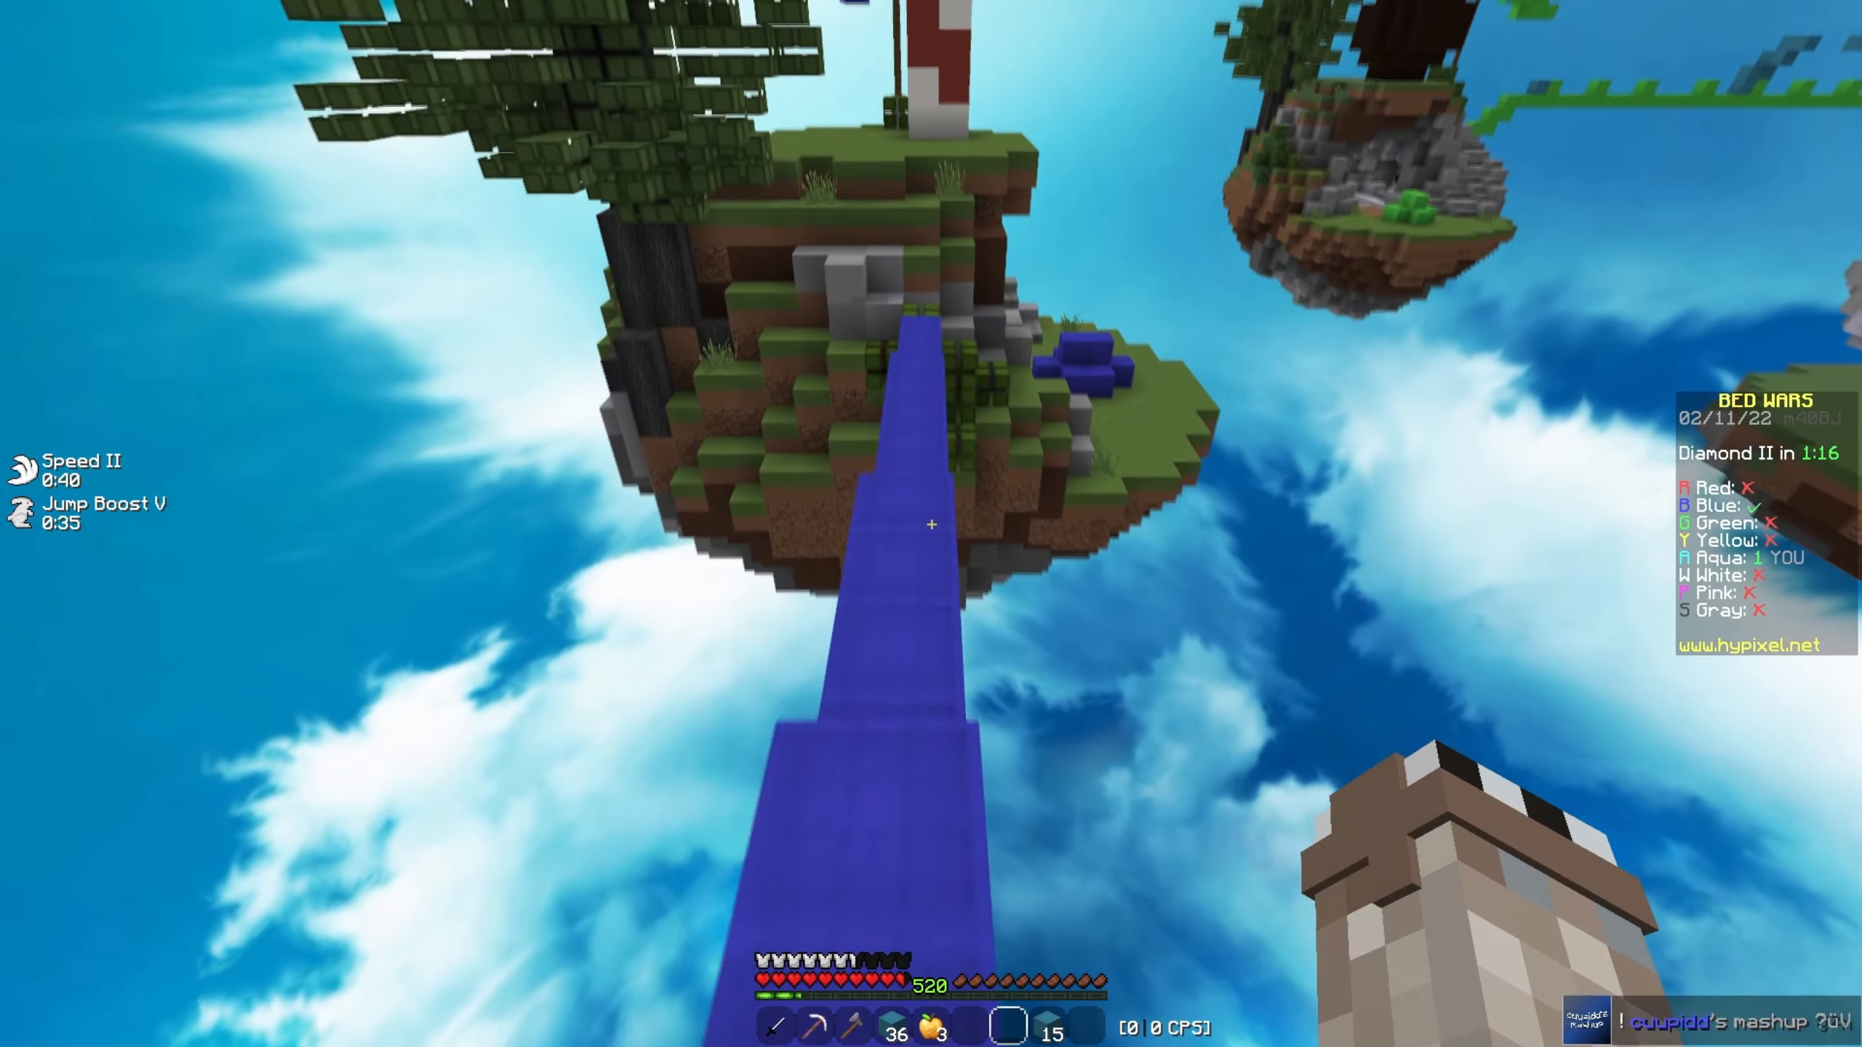
{"action": "mouse_move", "coordinate": [931, 525]}
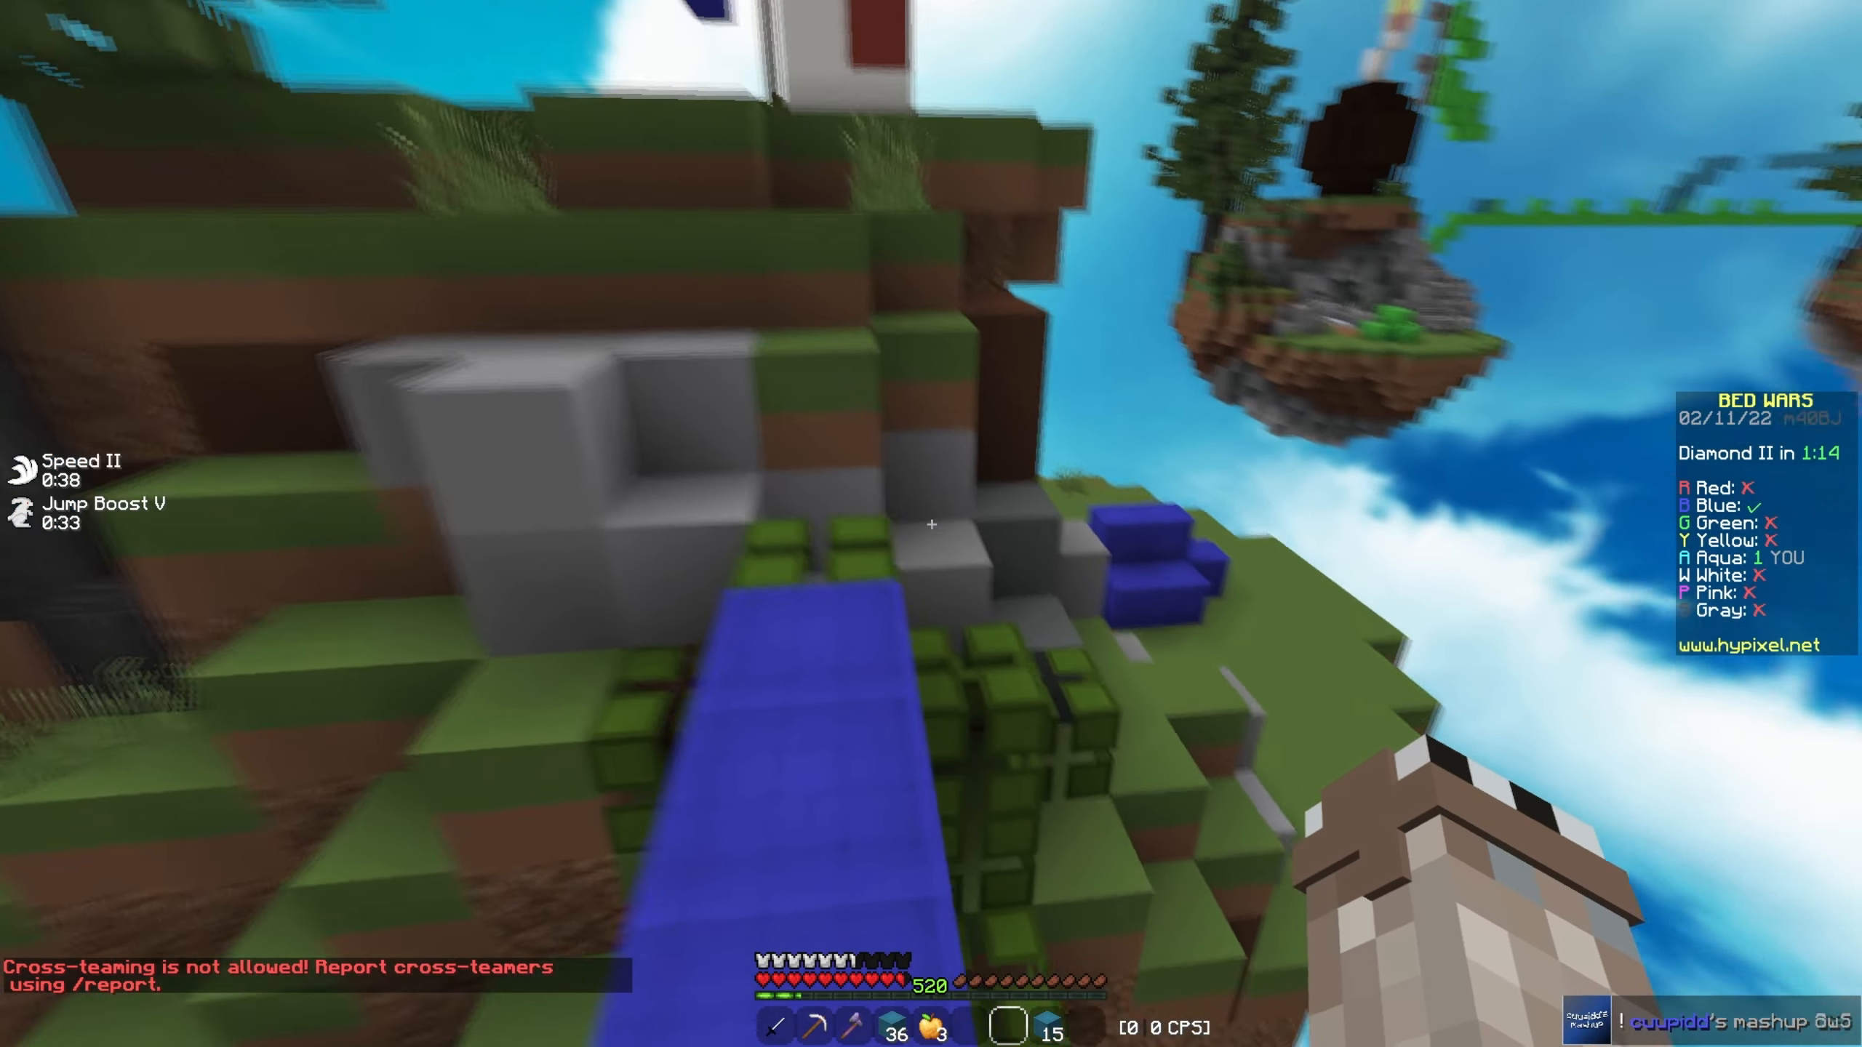